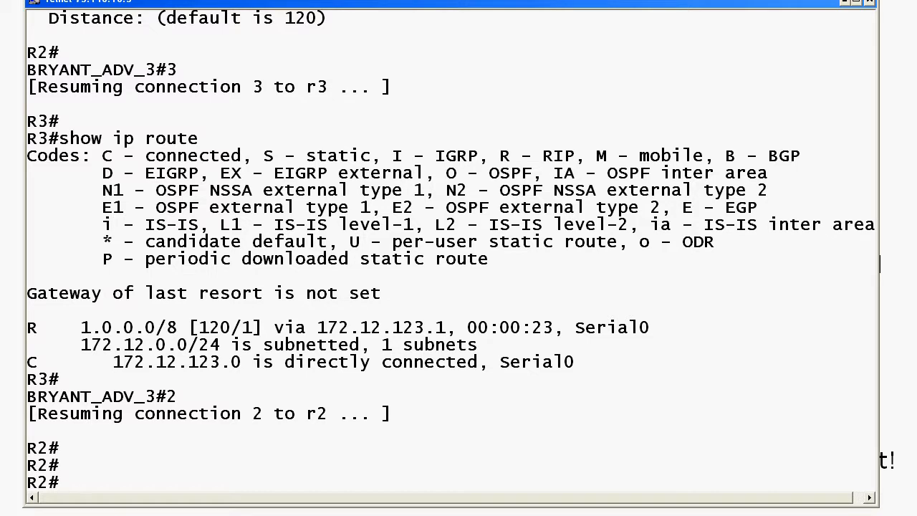
# Step: List R2's RIP routes, confirming 1.0.0.0/8 learned via 172.12.123.1
pyautogui.write('show ip route rip')
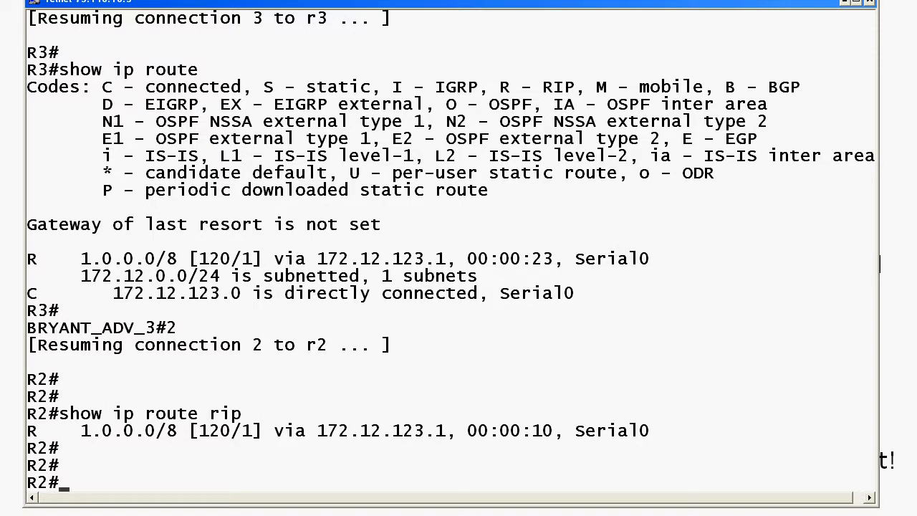
pyautogui.write('sho')
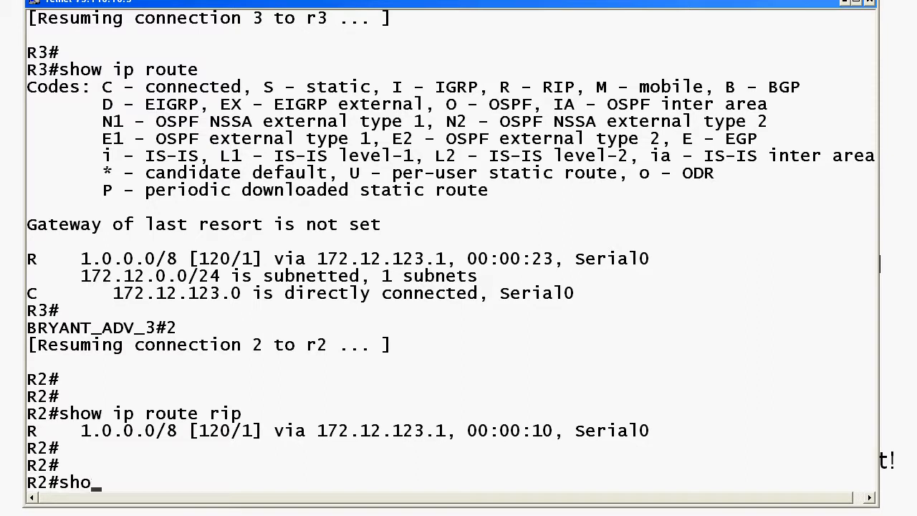
# Step: Run show ip protocols on R2 and highlight 'send version 1, receive any version'
pyautogui.write('w ip protocols')
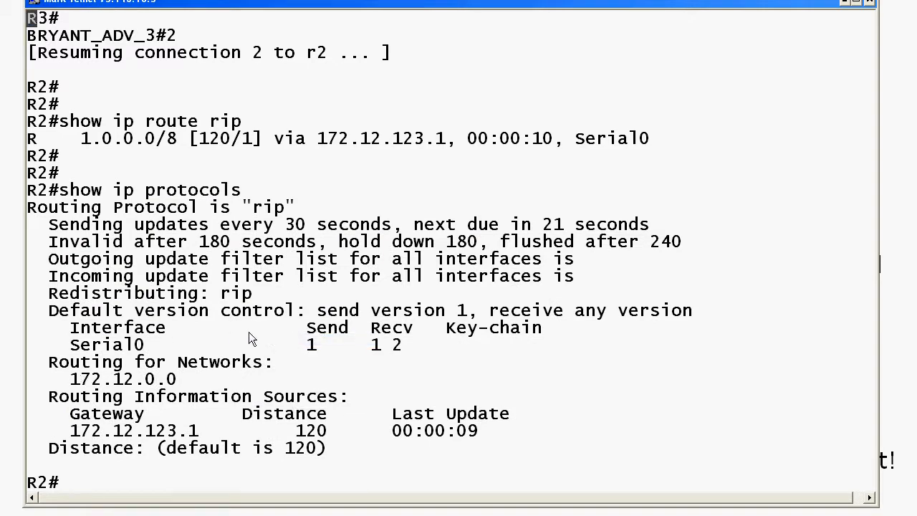
pyautogui.moveTo(315, 310); pyautogui.dragTo(552, 310)
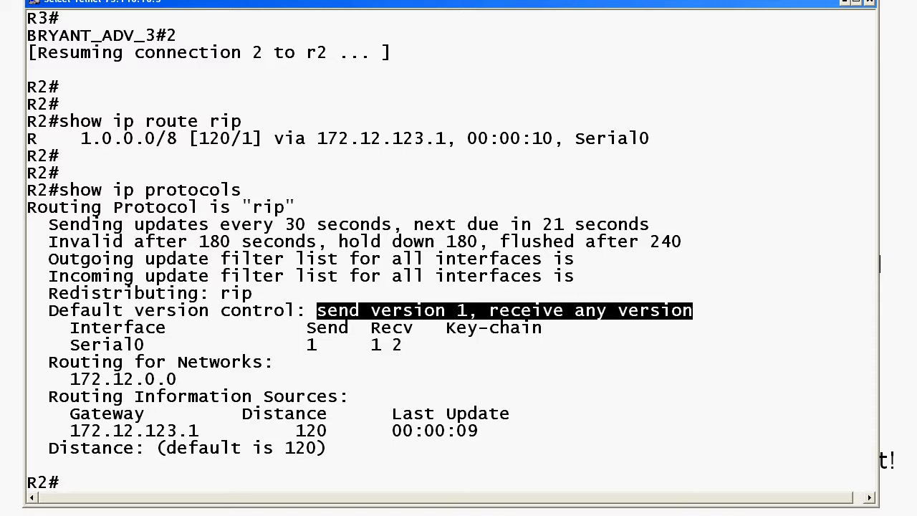
# Step: Under router rip on R2, check version options, set version 2 and exit with Ctrl+Z
pyautogui.write('conf t')
pyautogui.write('versio')
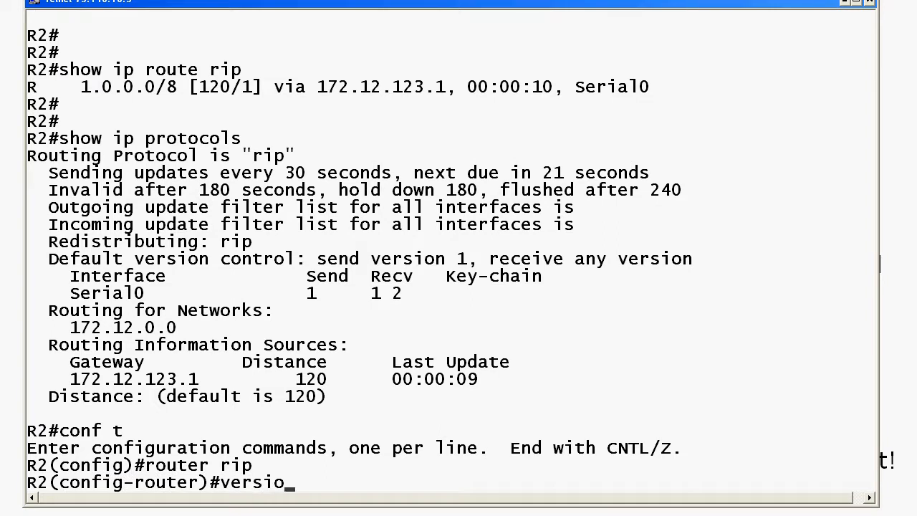
pyautogui.write('n ?')
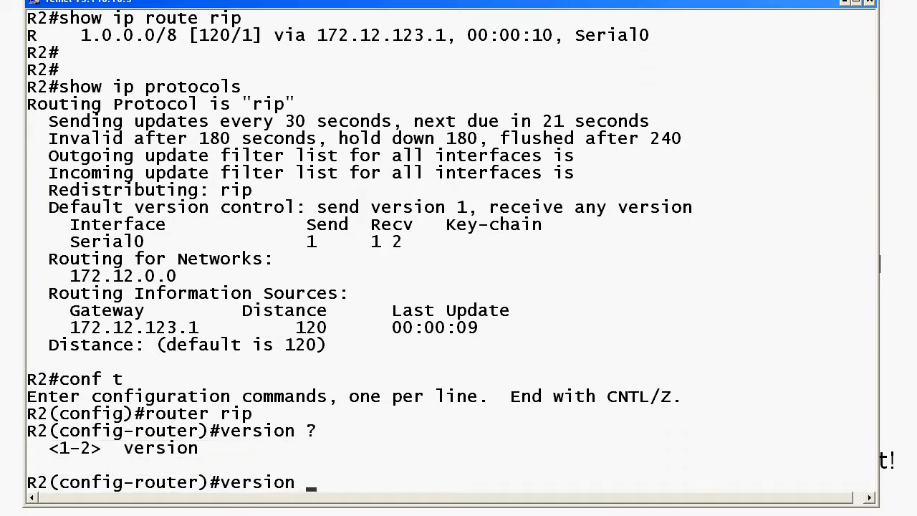
pyautogui.write('2')
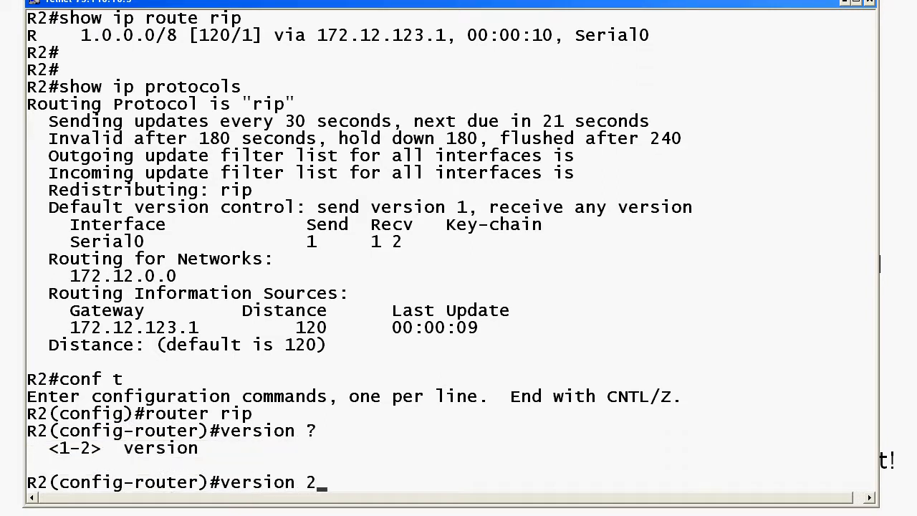
pyautogui.press('ctrl+z')
pyautogui.write('s')
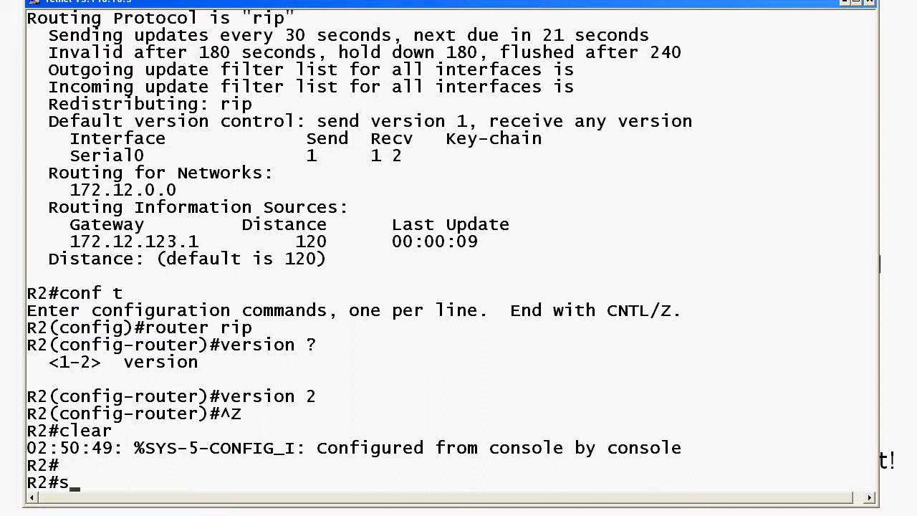
# Step: Recheck show ip route repeatedly, 1.0.0.0/8 still present, then clear ip route *
pyautogui.write('how ip route')
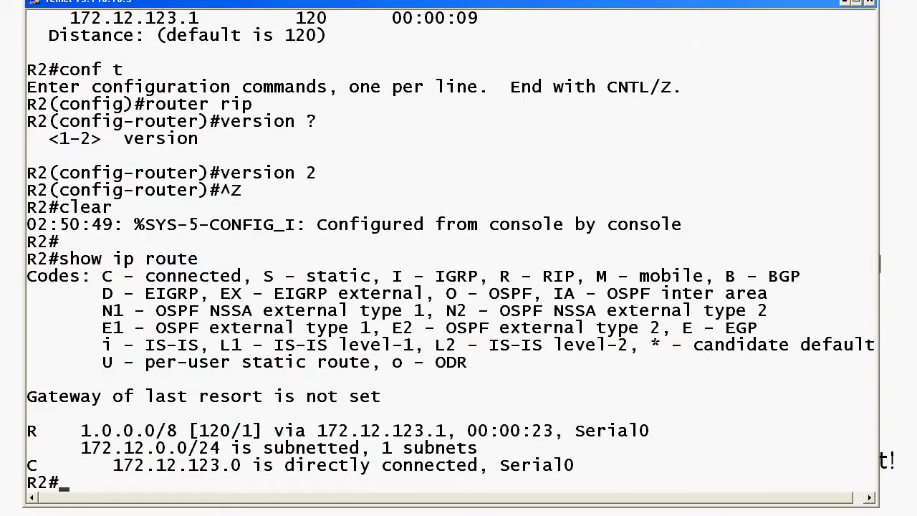
pyautogui.write('show ip route')
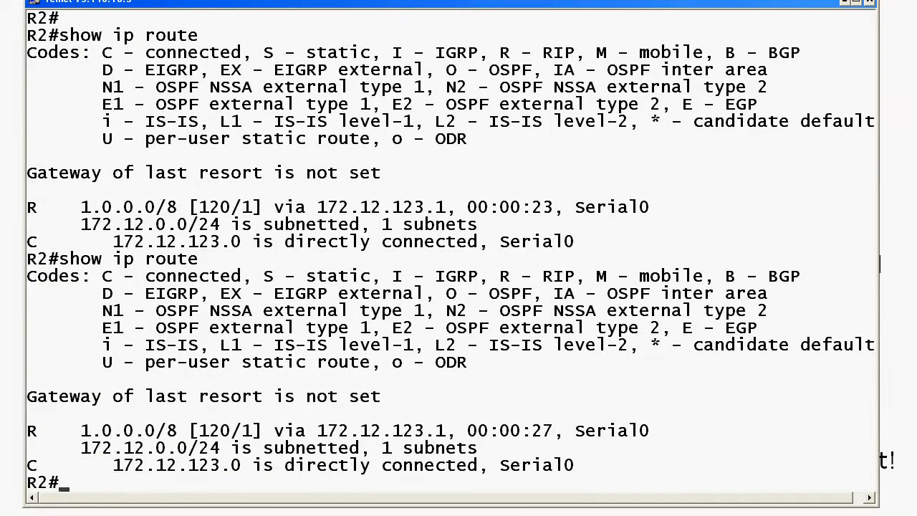
pyautogui.write('show ip route')
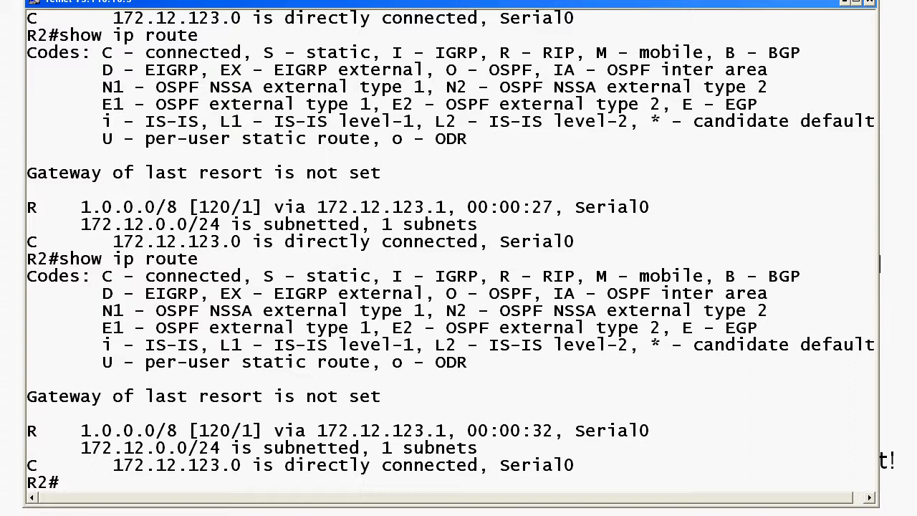
pyautogui.write('show ip route')
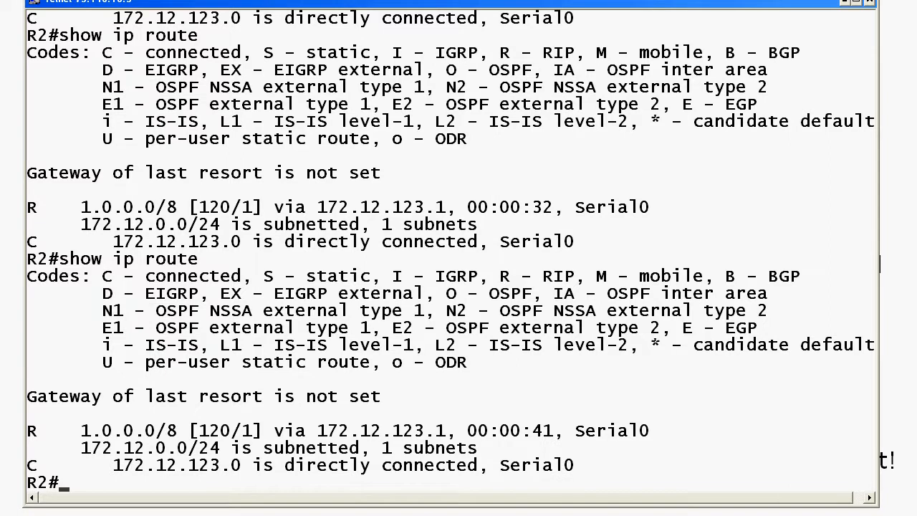
pyautogui.write('clear ip route *')
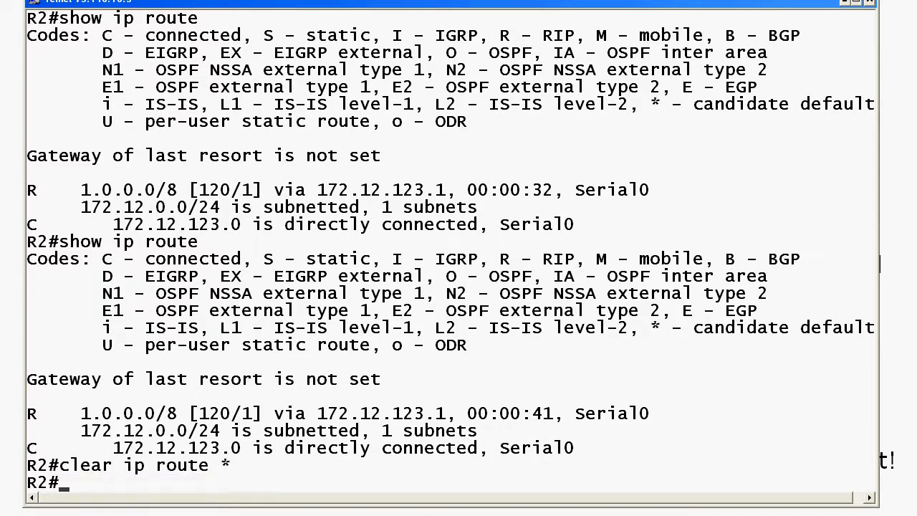
# Step: Show R2's routing table, now listing only the connected 172.12.123.0 serial network
pyautogui.write('show ip route')
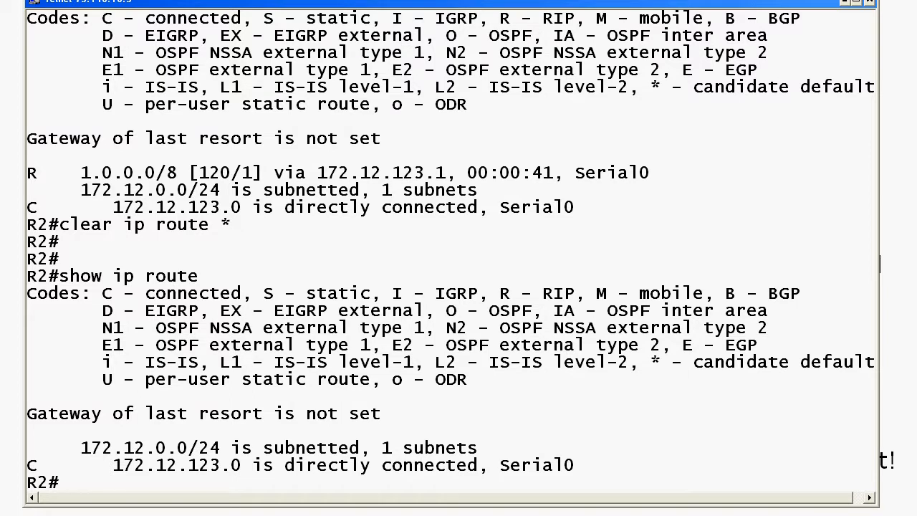
pyautogui.write('show')
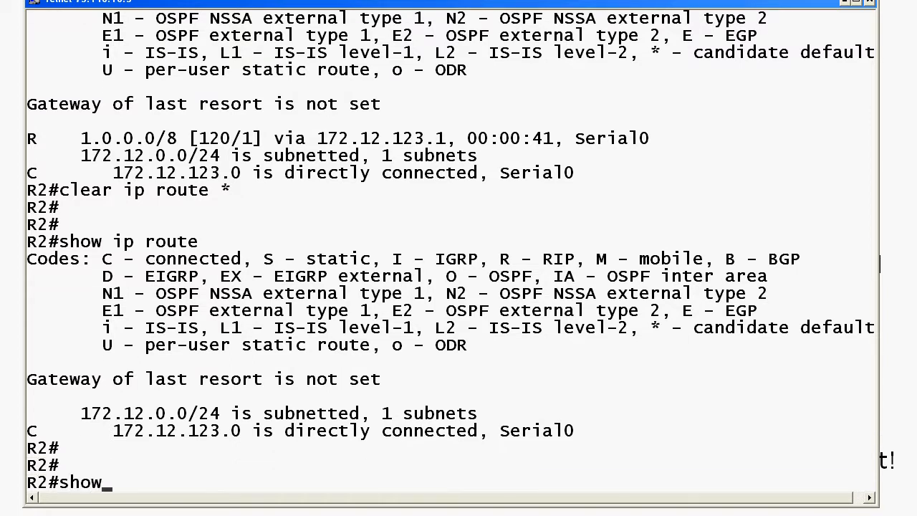
# Step: Run debug ip rip, clear routes, and highlight v1 packets from 172.12.123.1 ignored as illegal version
pyautogui.write('debi')
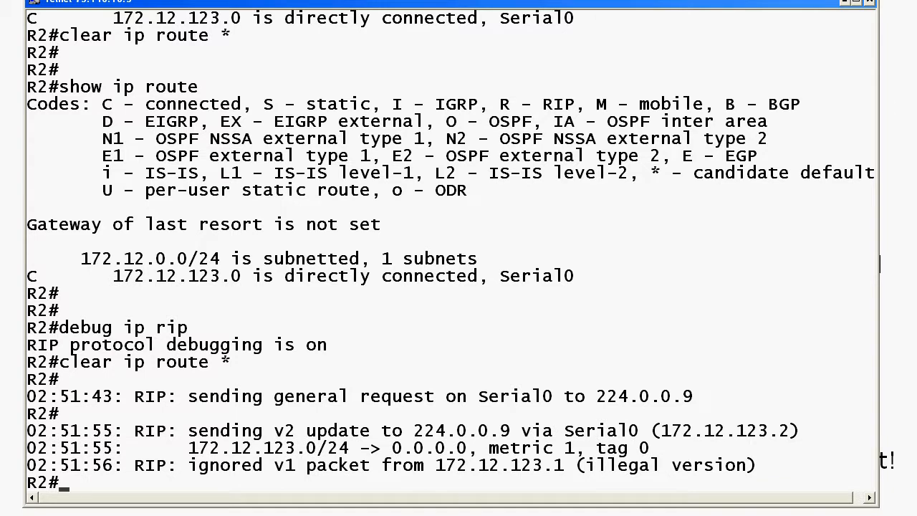
pyautogui.moveTo(402, 413)
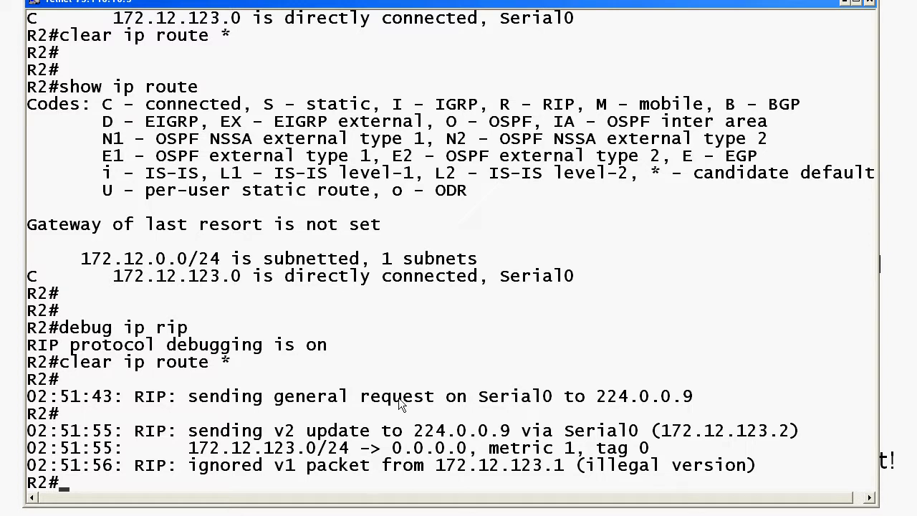
pyautogui.doubleClick(635, 465)
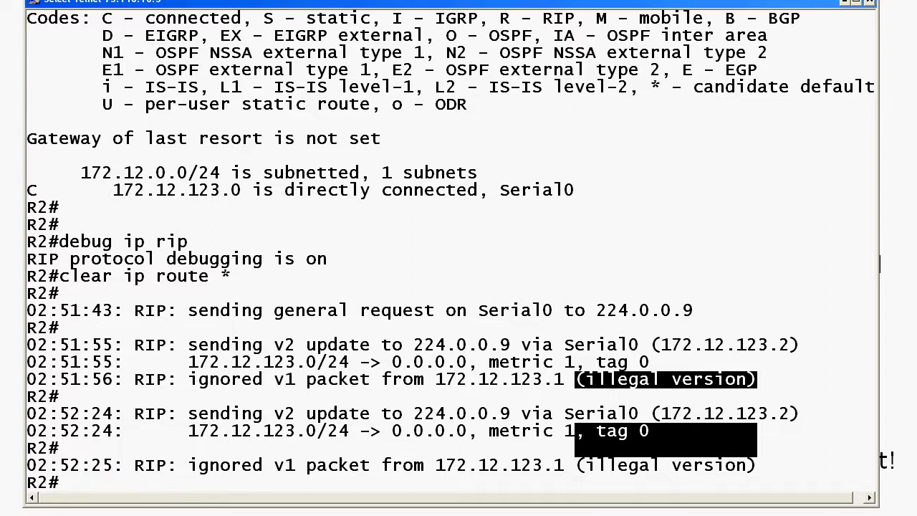
pyautogui.write('show ip')
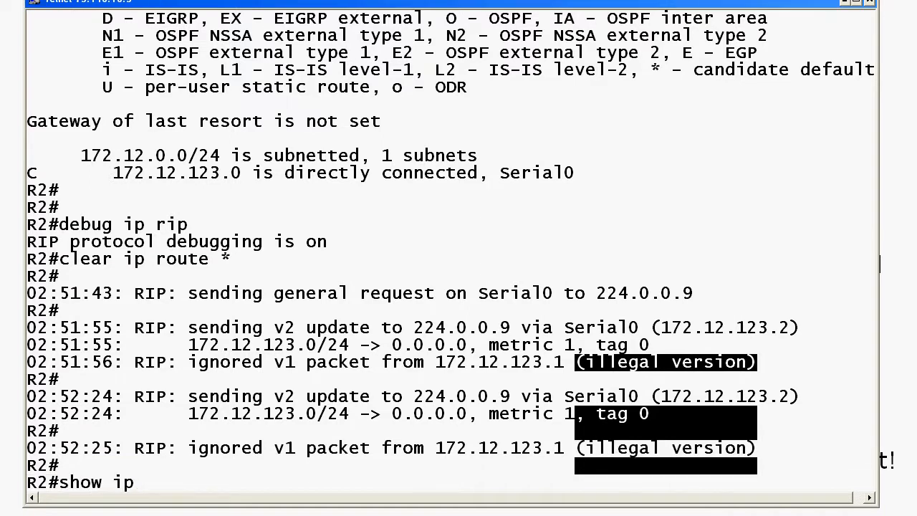